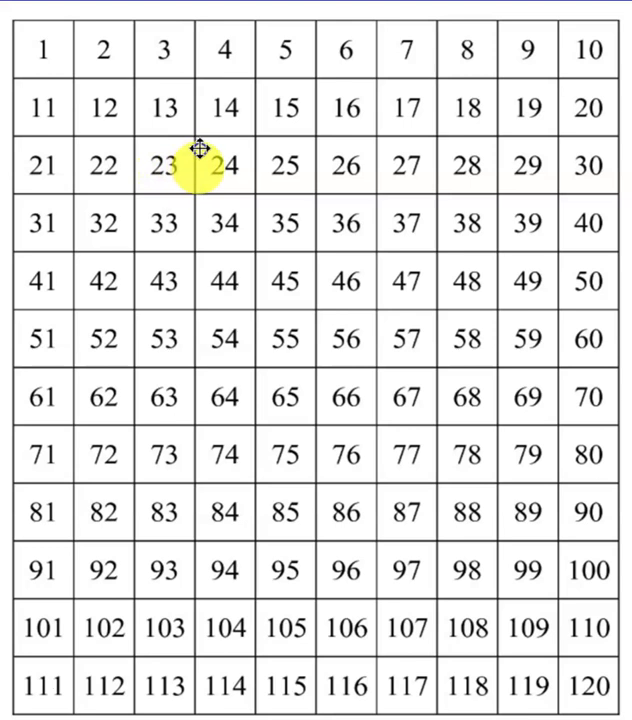
mouse_move(285, 166)
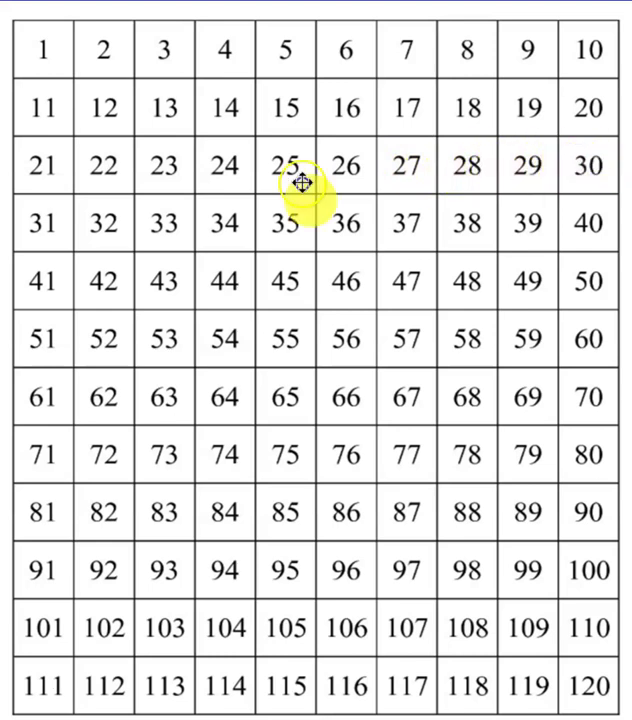
mouse_move(90, 223)
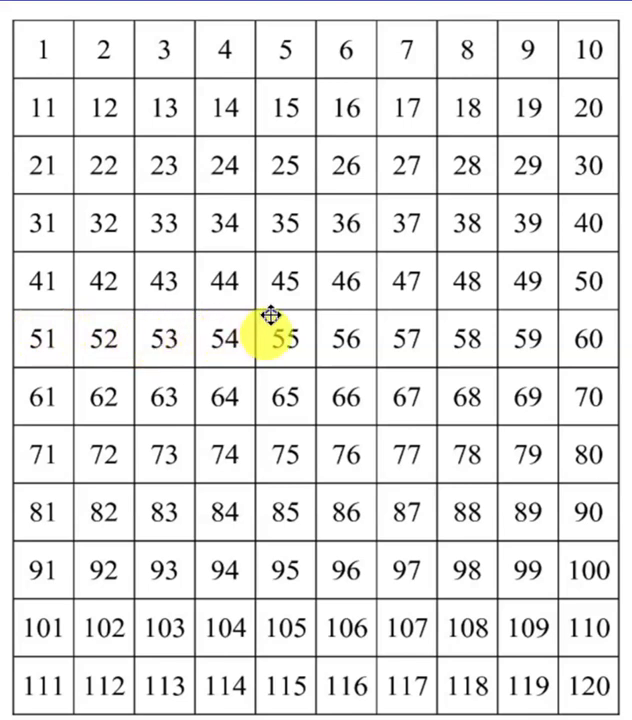
mouse_move(346, 338)
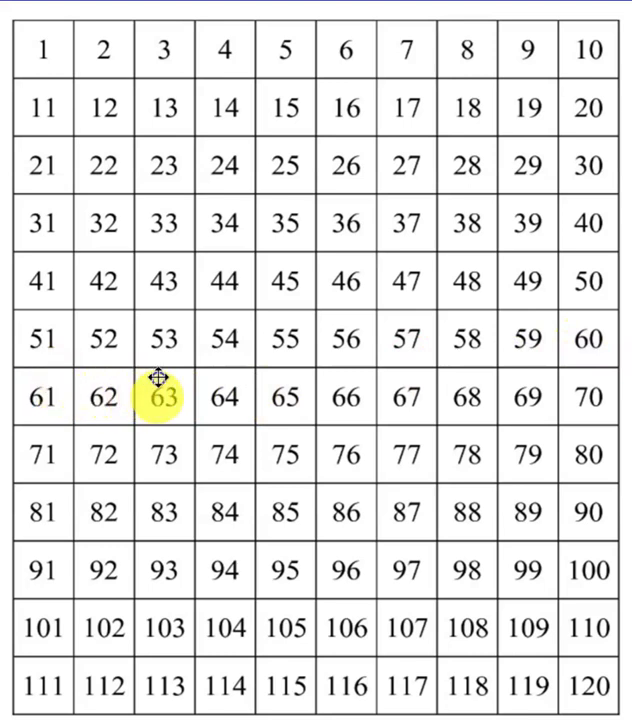
mouse_move(265, 377)
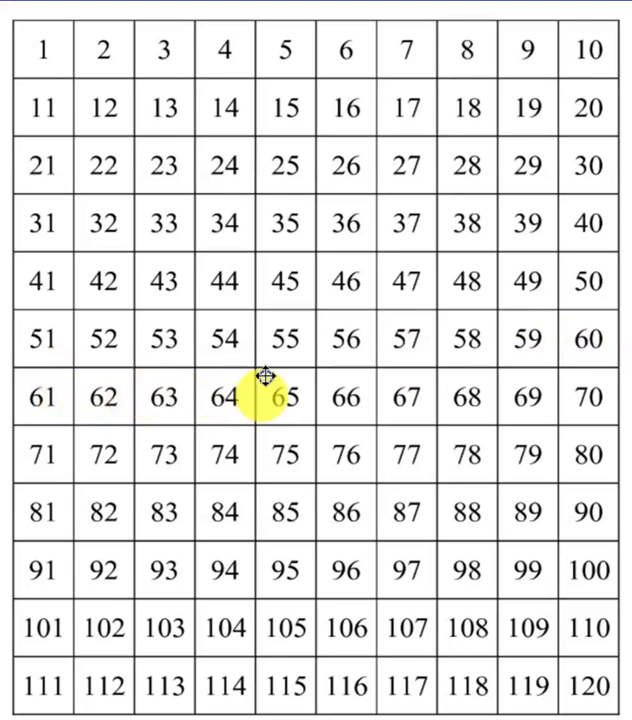
mouse_move(466, 397)
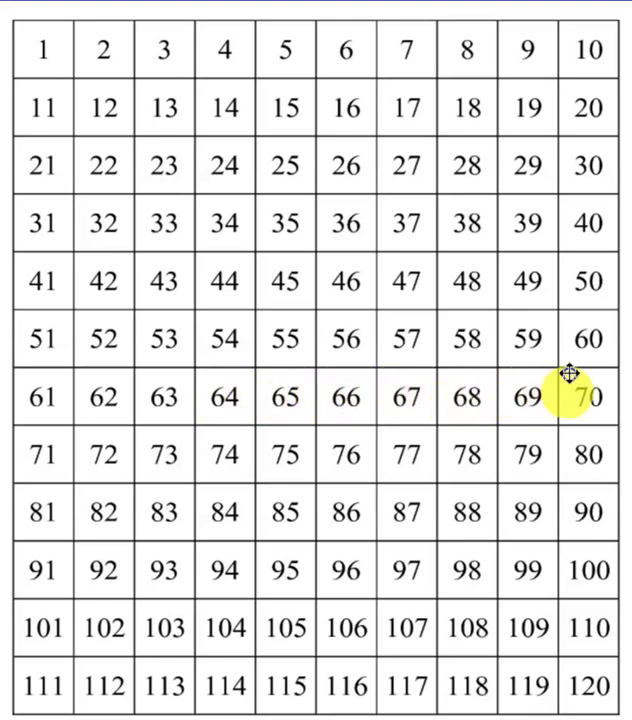
mouse_move(41, 455)
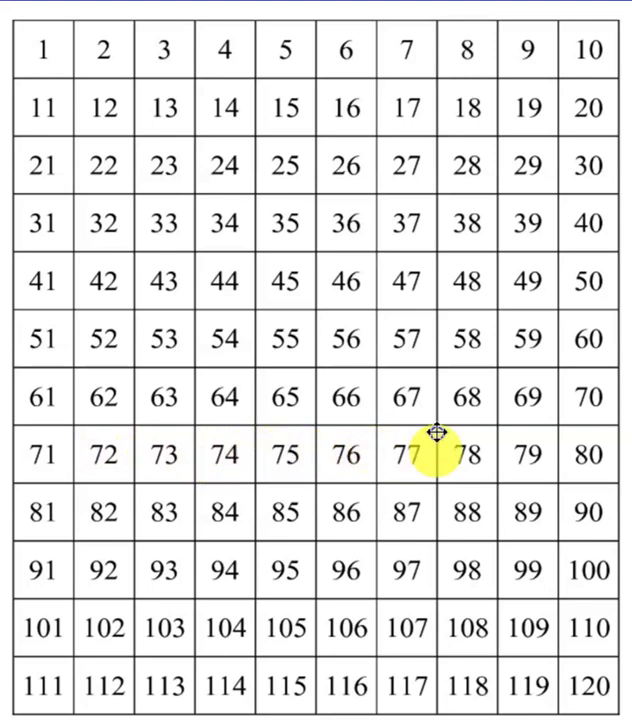
mouse_move(104, 513)
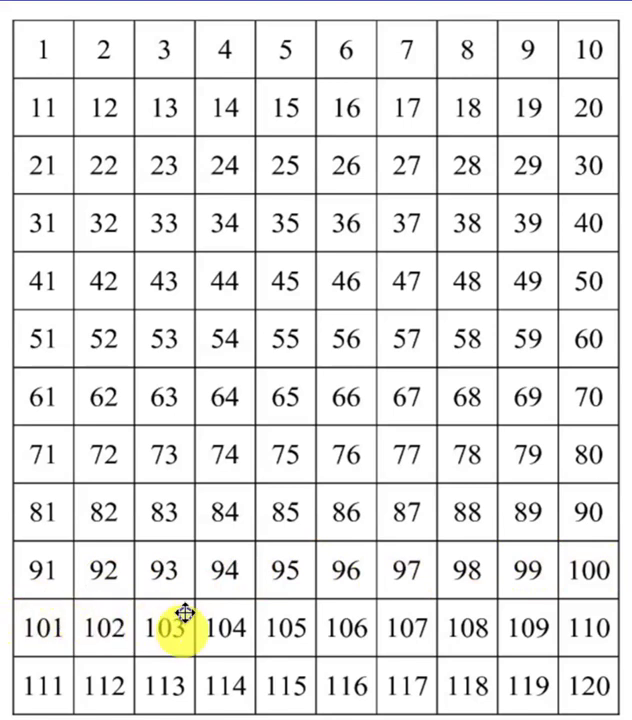
mouse_move(527, 629)
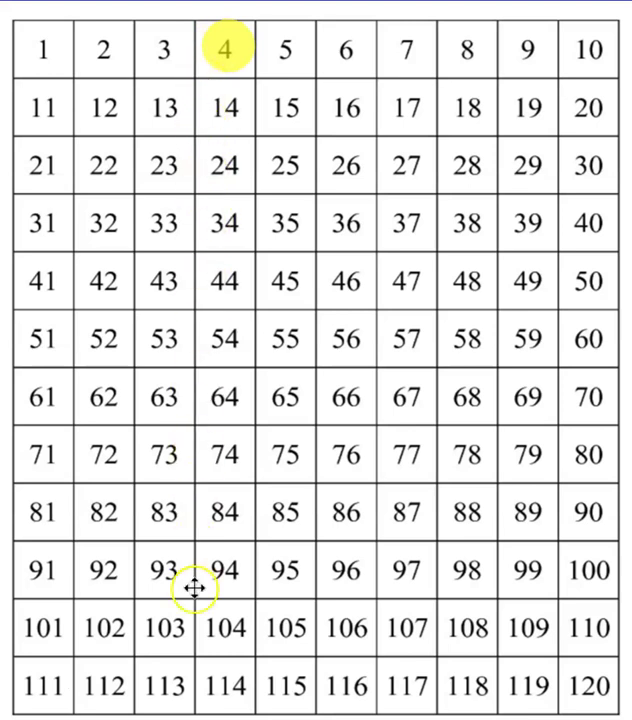
mouse_move(218, 64)
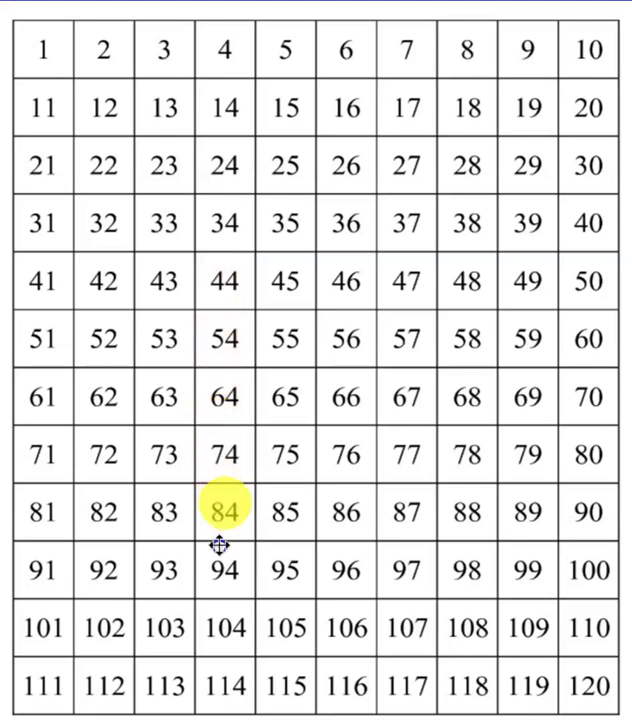
Click near the bottom of the SMART Notebook page while the highlight marks 7
click(224, 686)
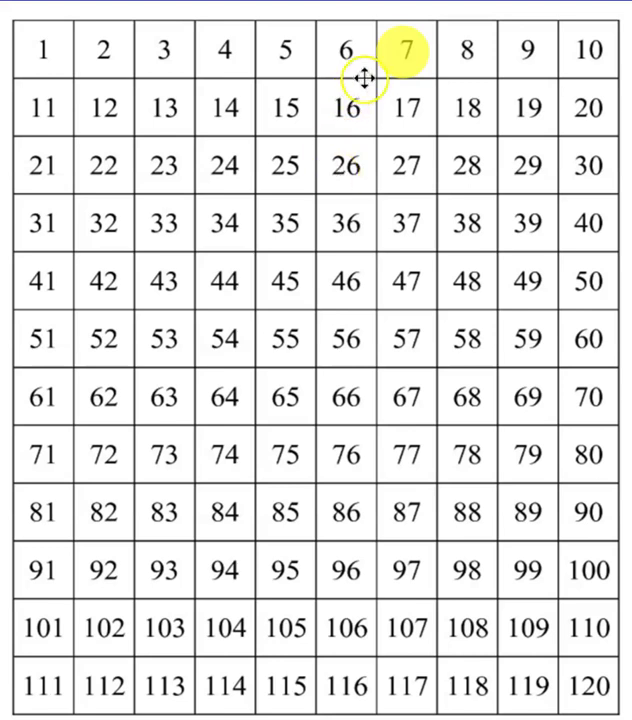
Drag the yellow highlight circle down one row from 7 onto 17
drag(405, 49, 405, 108)
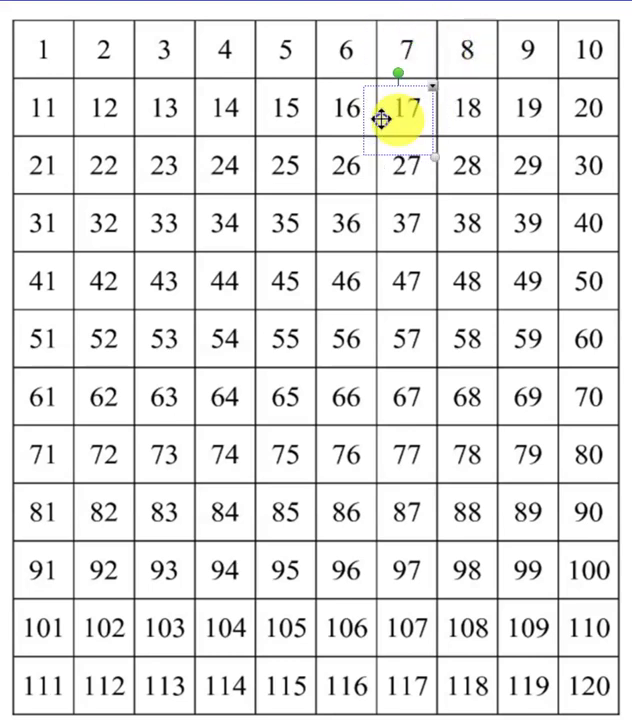
Drag the yellow highlight circle down another row from 17 onto 27
drag(404, 118, 404, 160)
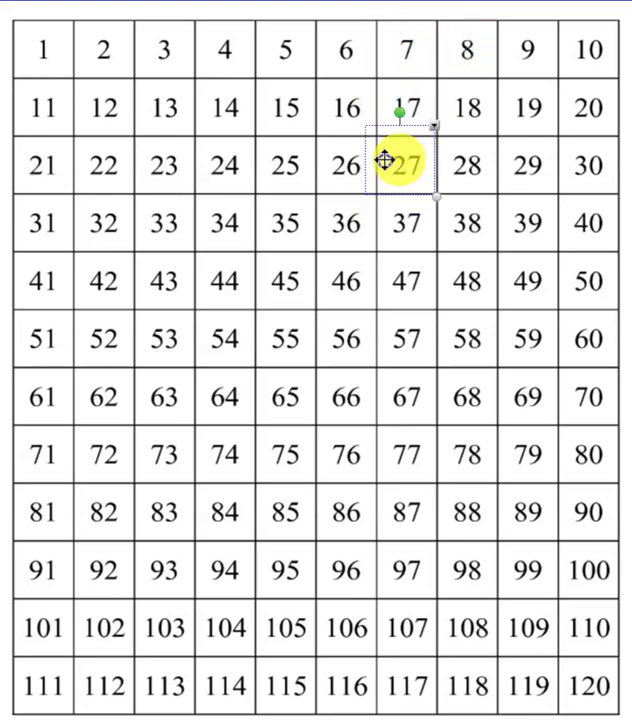